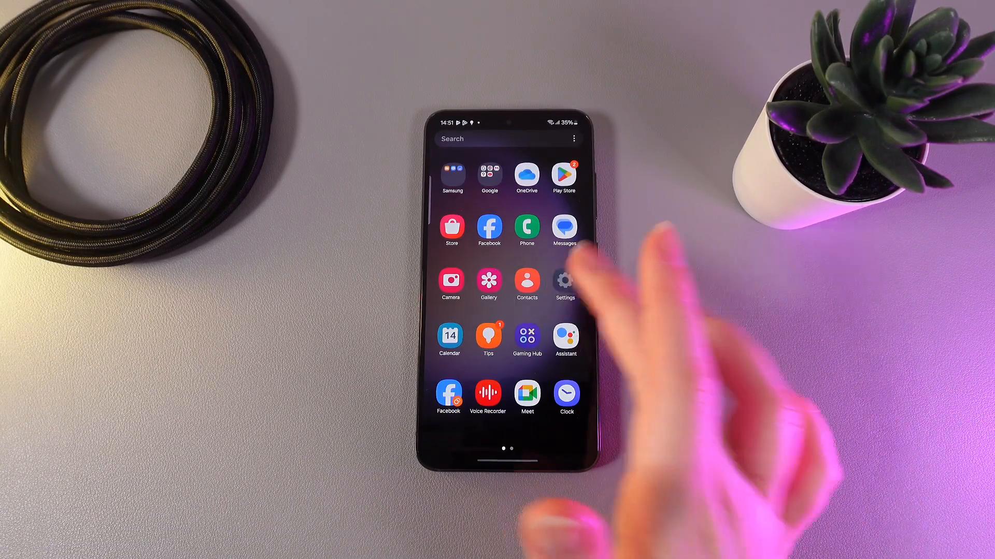
# Step: Open Device care in Settings, showing battery, storage, memory and protection status
pyautogui.click(564, 281)
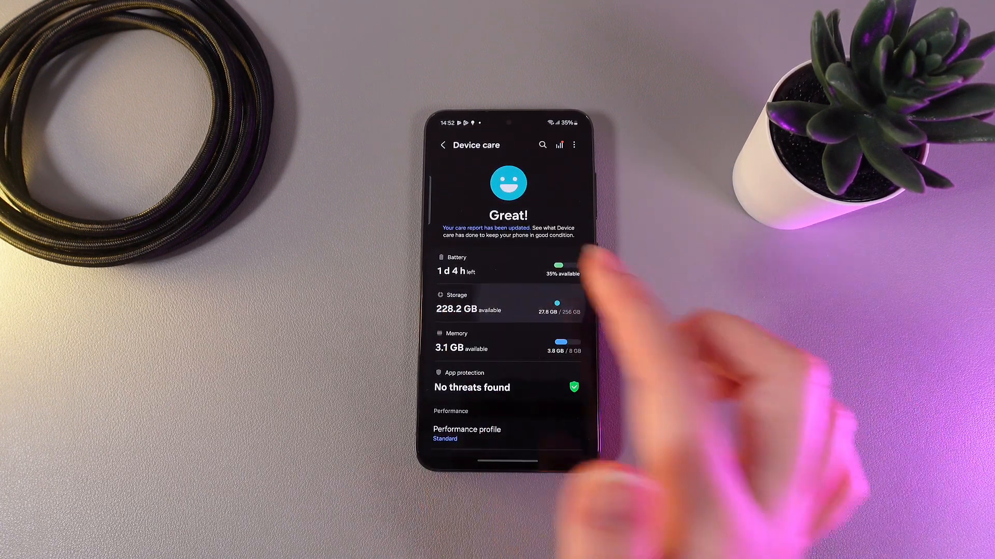
# Step: Open Manage storage, showing 10% internal storage used by images, videos, audio and documents
pyautogui.click(469, 304)
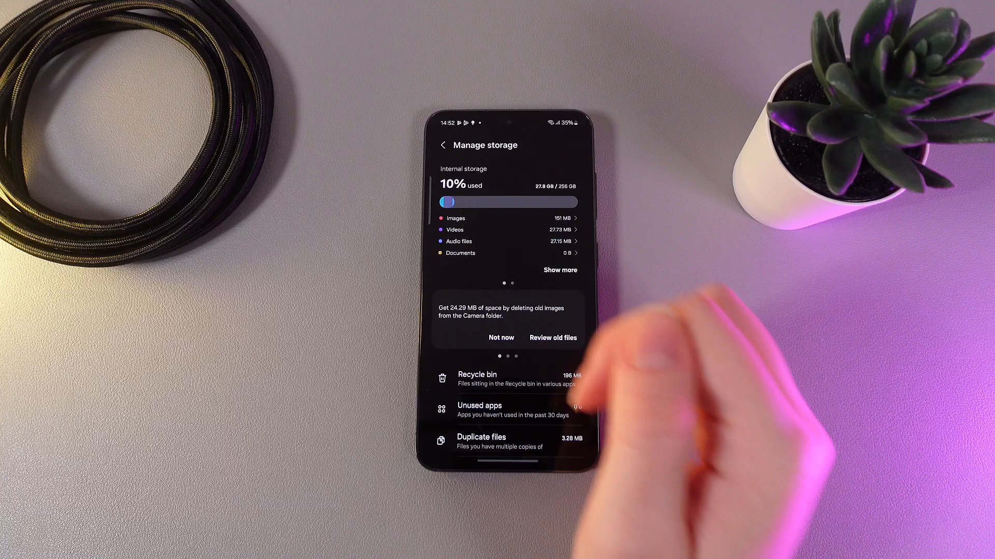
pyautogui.click(443, 145)
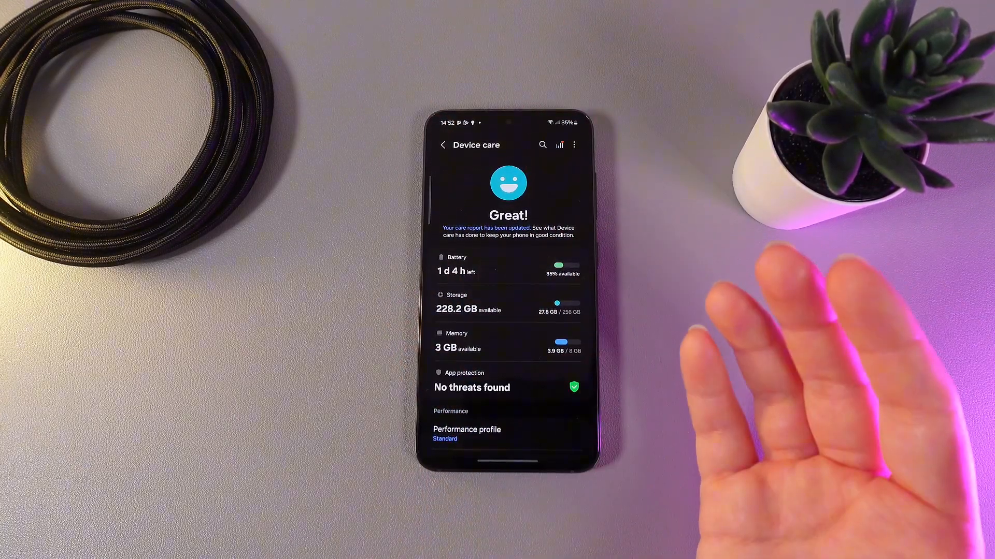
pyautogui.click(508, 304)
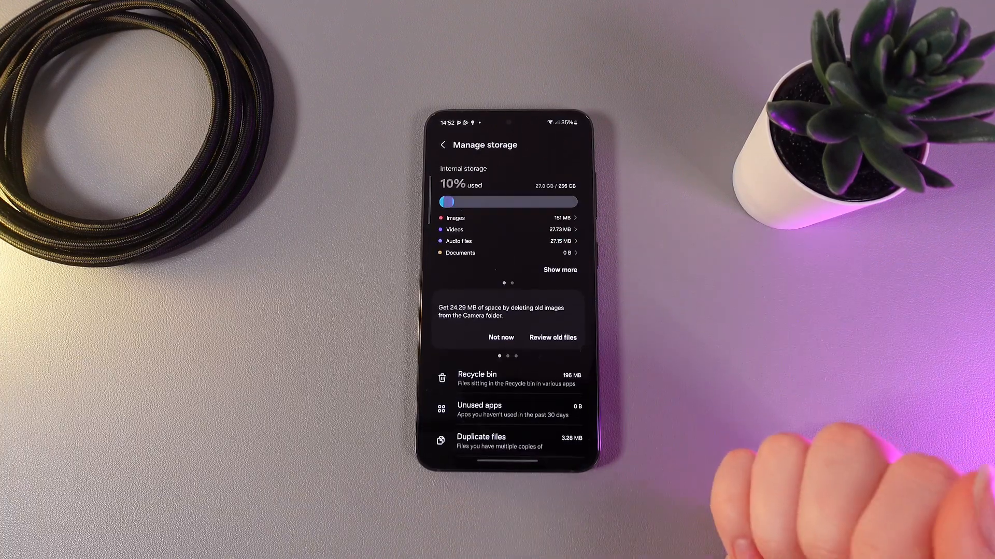